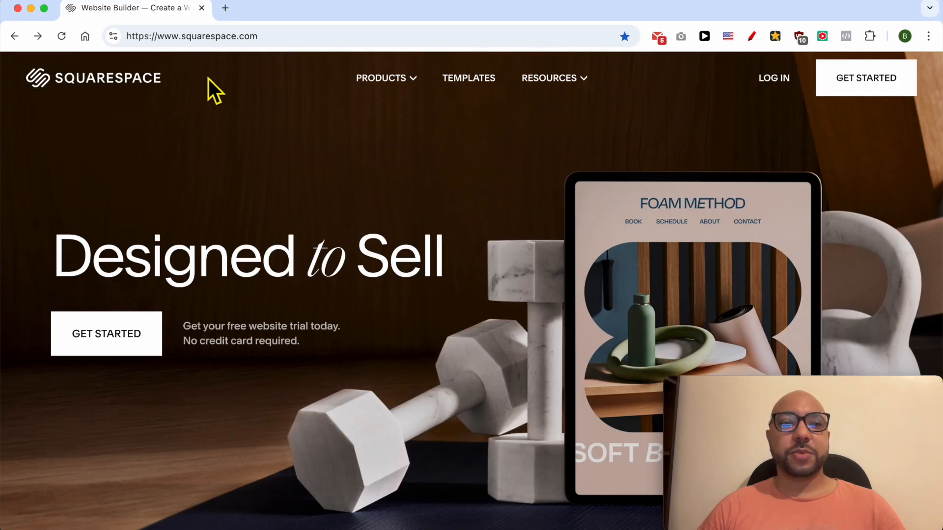
mouse_move(774, 79)
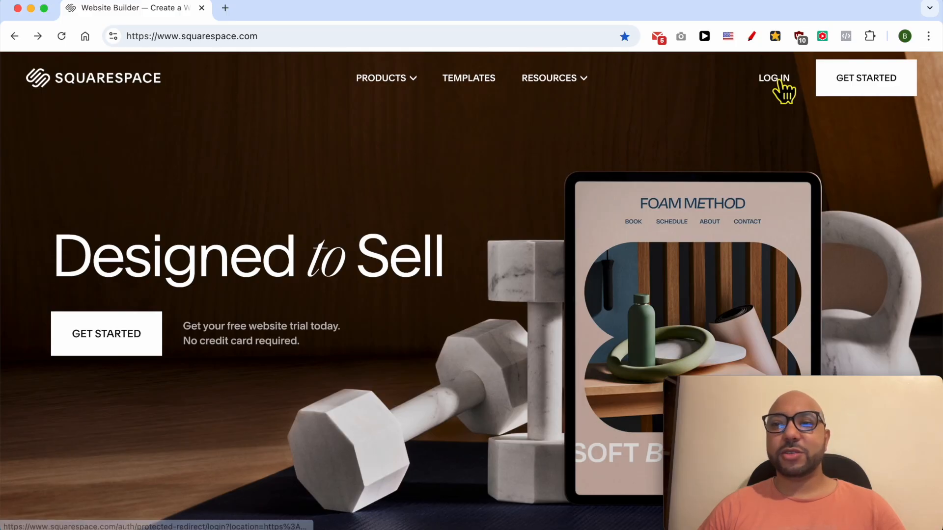
- Sign into the Squarespace account using the saved autofilled email and password
click(774, 78)
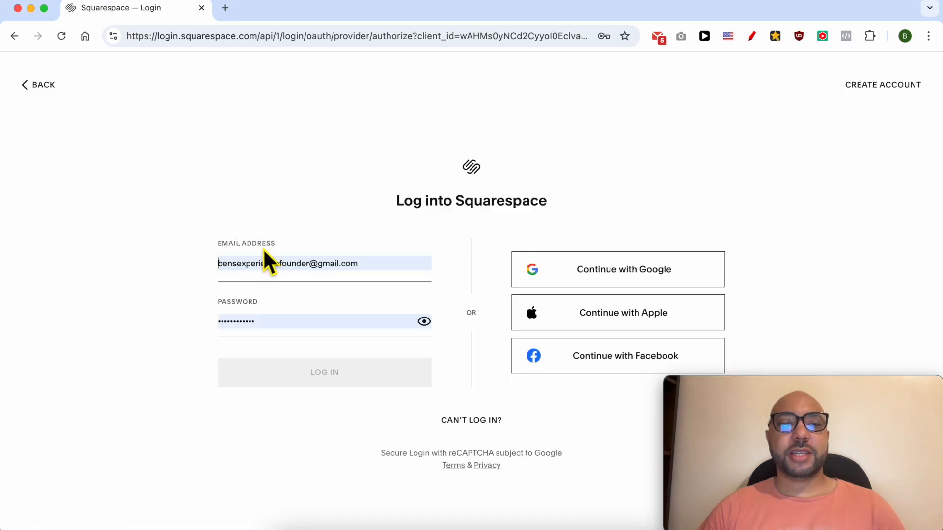
click(324, 372)
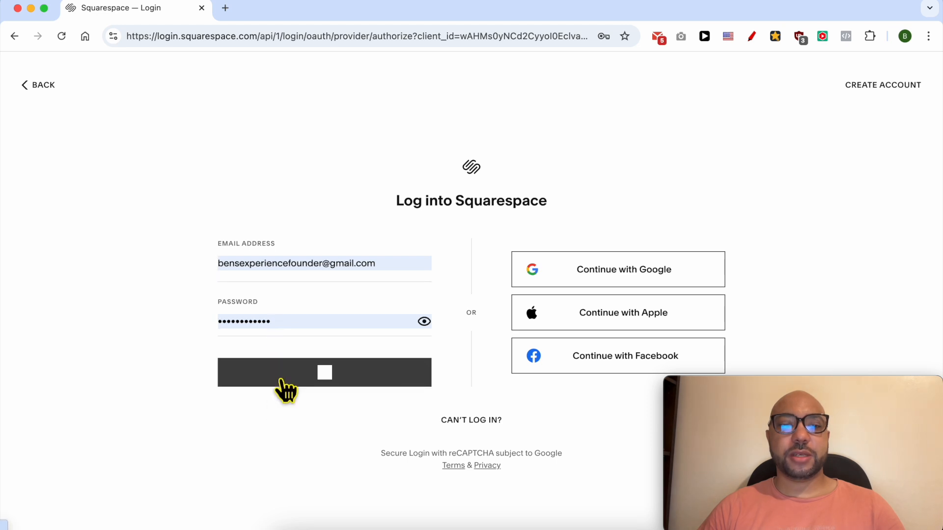
click(325, 373)
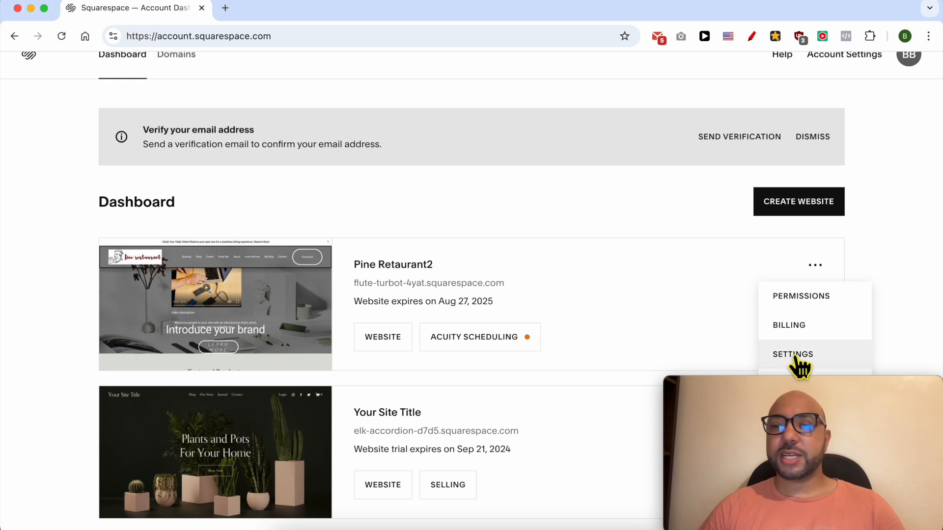
- Open Pine Retaurant2's Billing settings and view the active Website subscription details
click(793, 354)
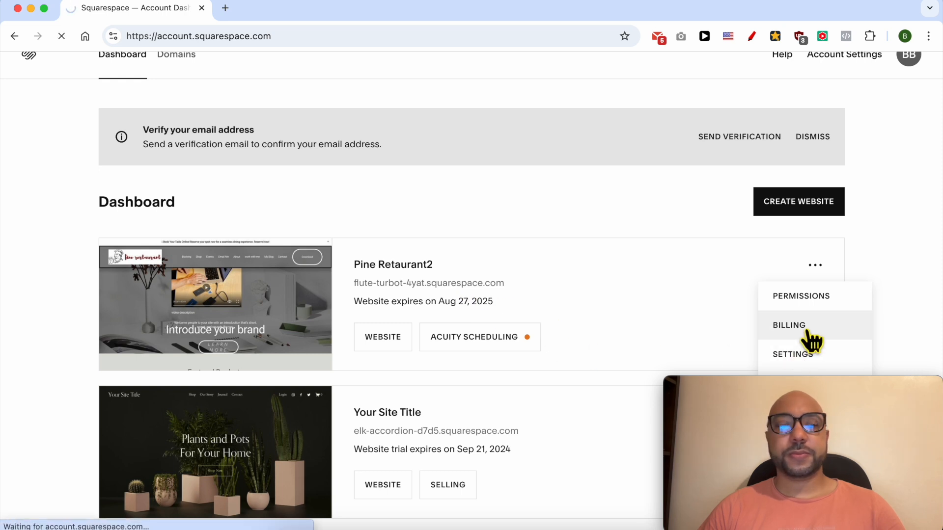
click(789, 325)
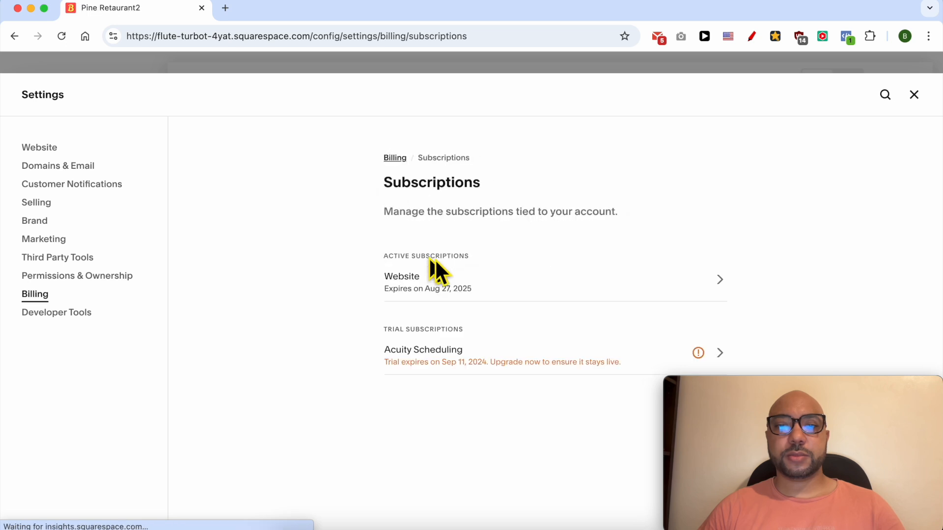
mouse_move(463, 267)
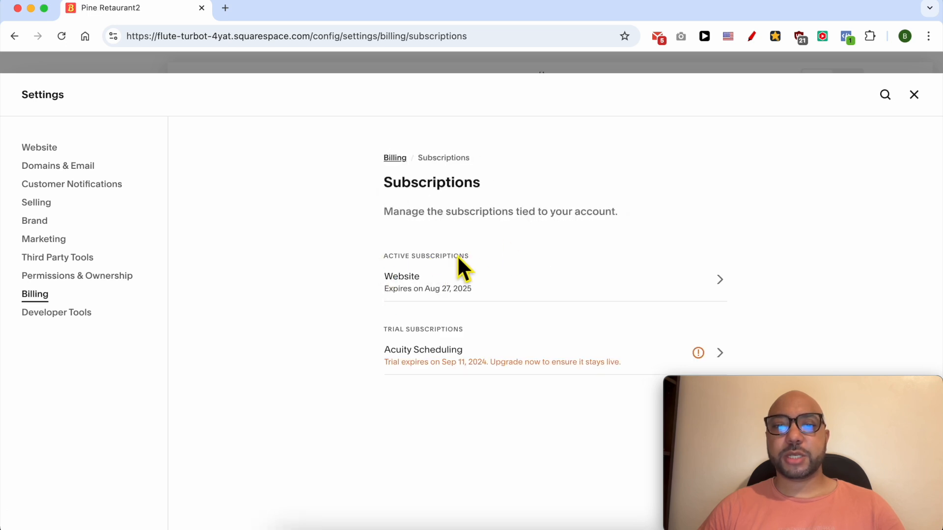
click(542, 280)
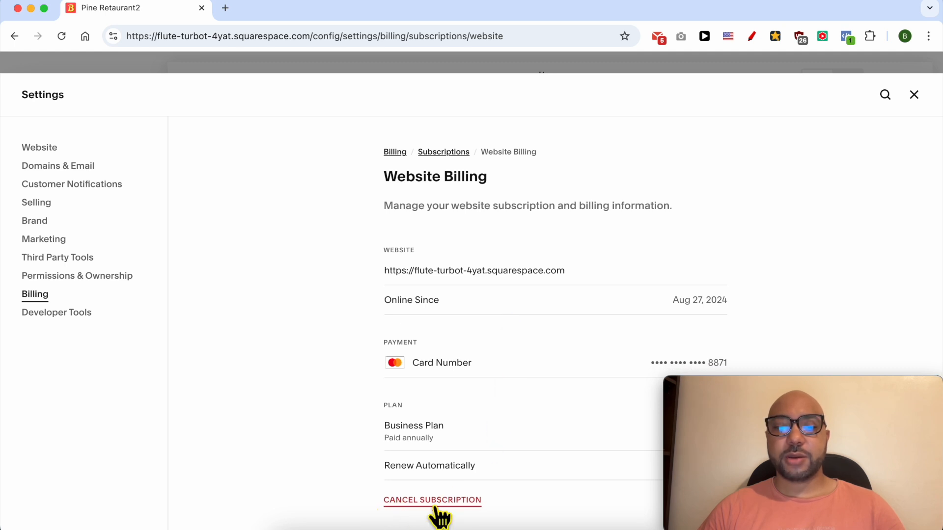
mouse_move(439, 506)
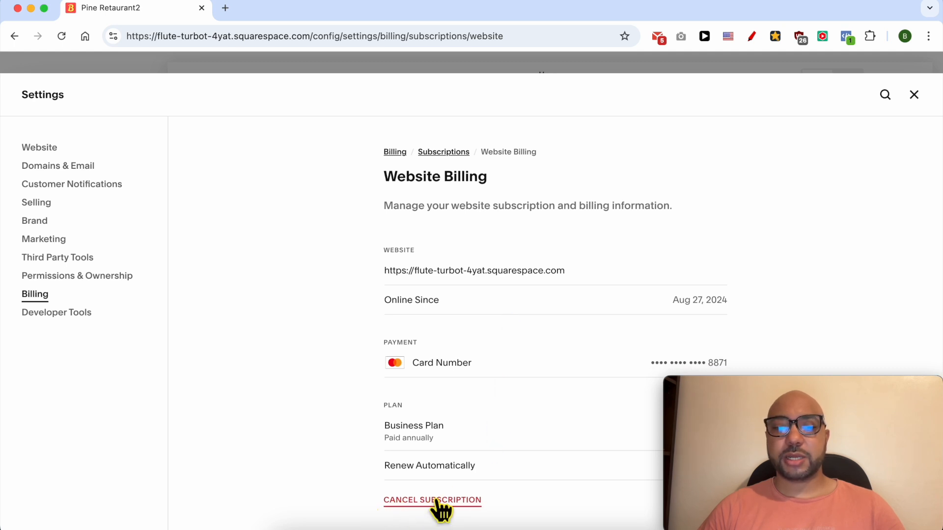
- Start cancelling the Business Plan website subscription from the Website Billing page
click(432, 500)
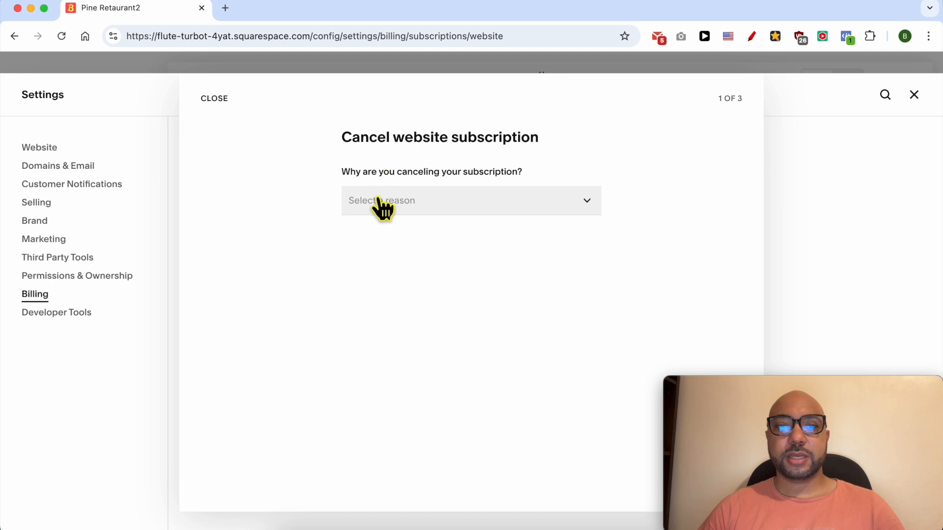
- Give 'No longer need a site' as the reason, tick insufficient online store sales, and continue
click(471, 200)
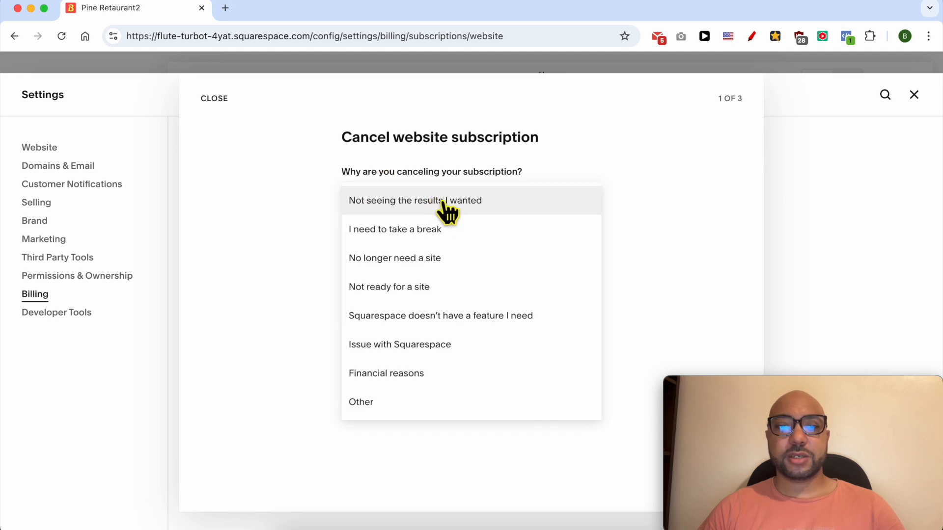
mouse_move(469, 265)
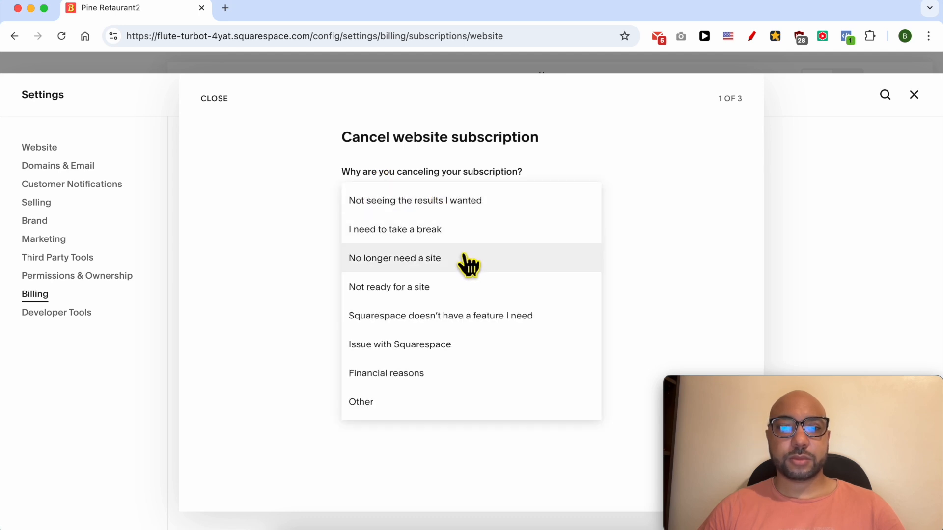
click(395, 257)
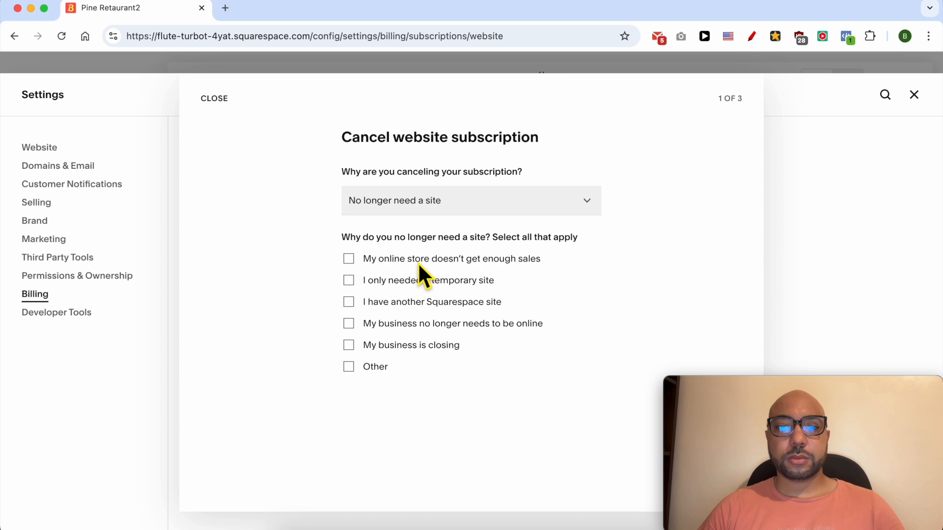
click(348, 259)
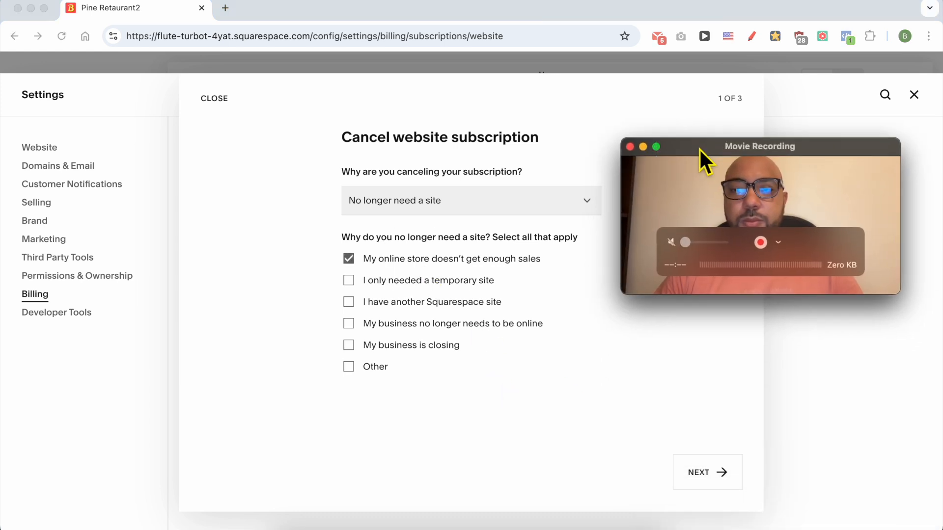
click(706, 472)
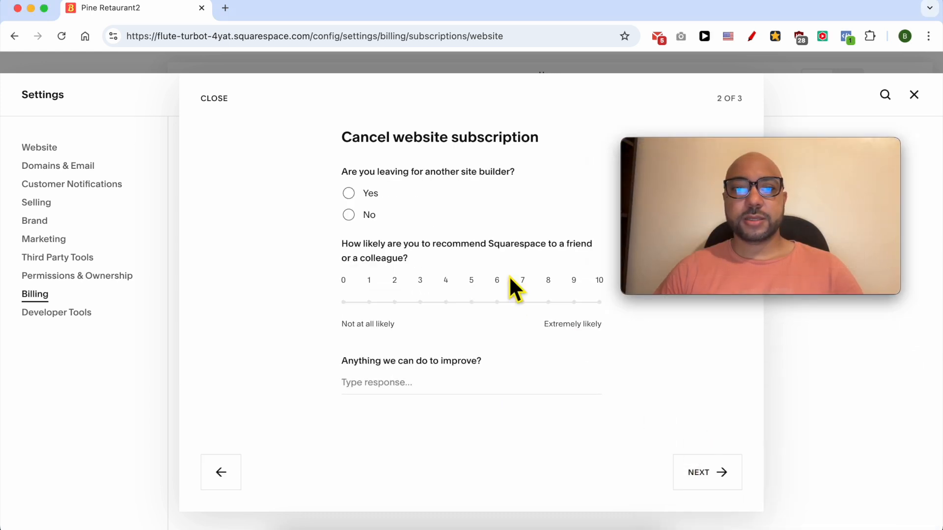
mouse_move(482, 204)
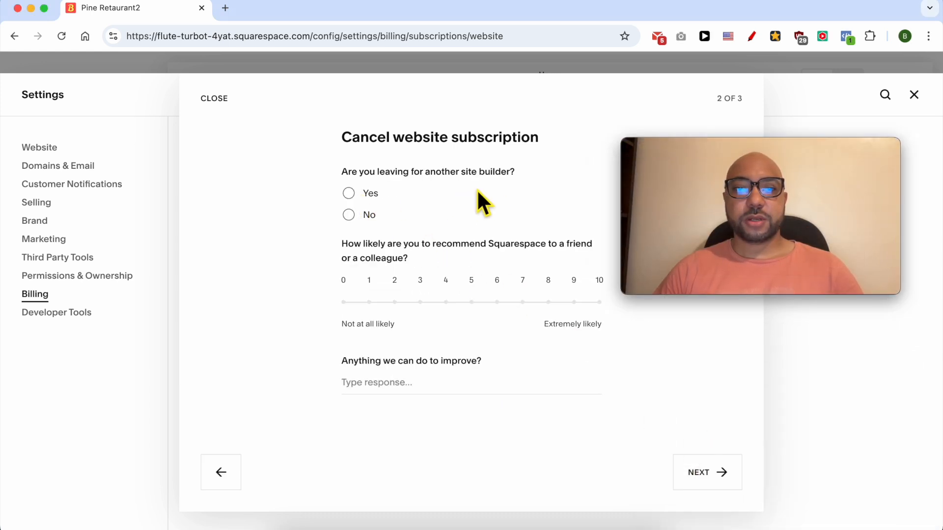
- Answer No to switching site builders and rate recommendation likelihood at 4
click(348, 215)
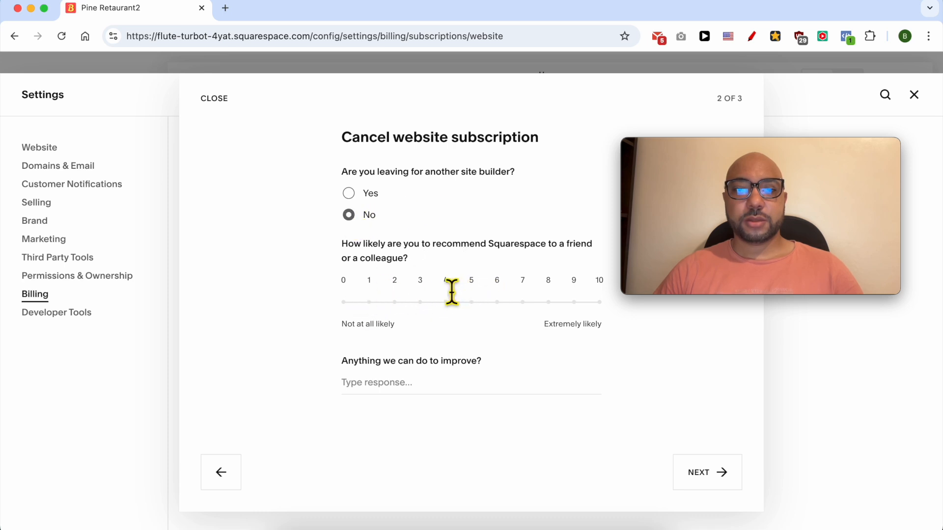
click(446, 302)
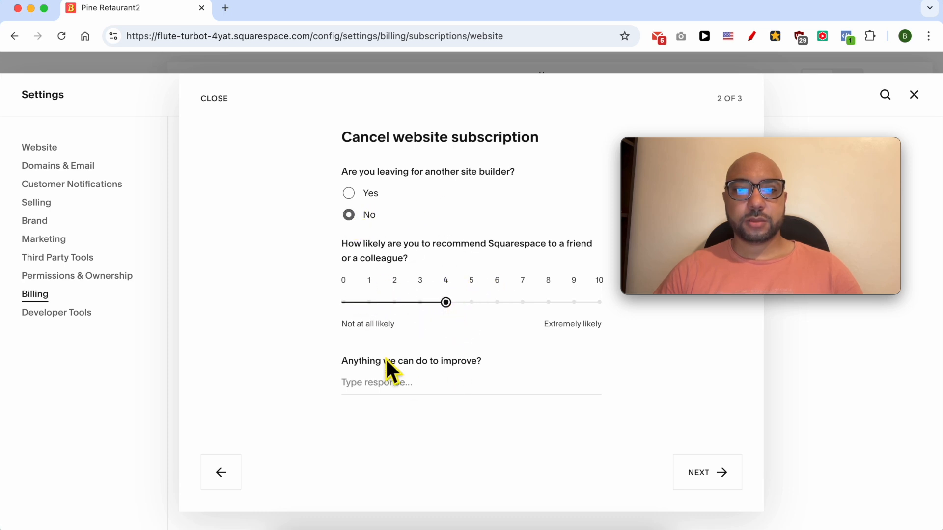
mouse_move(461, 399)
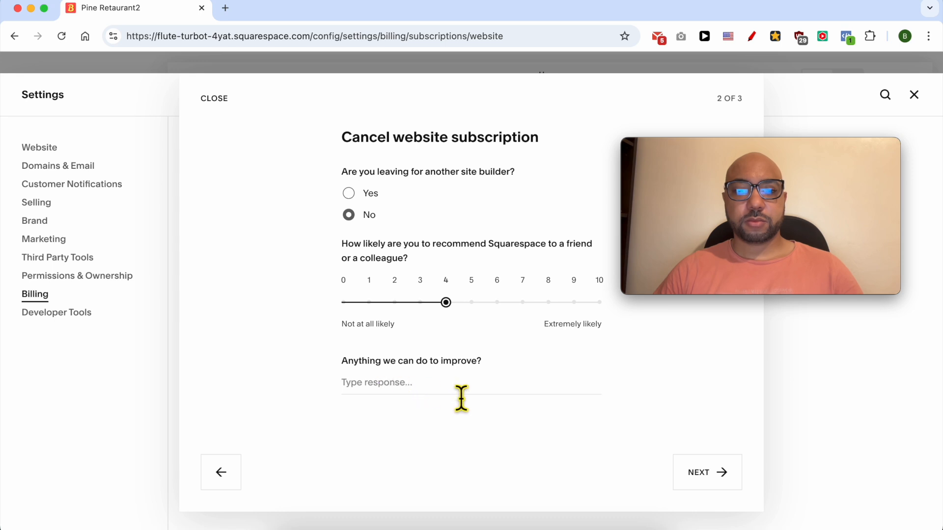
click(706, 472)
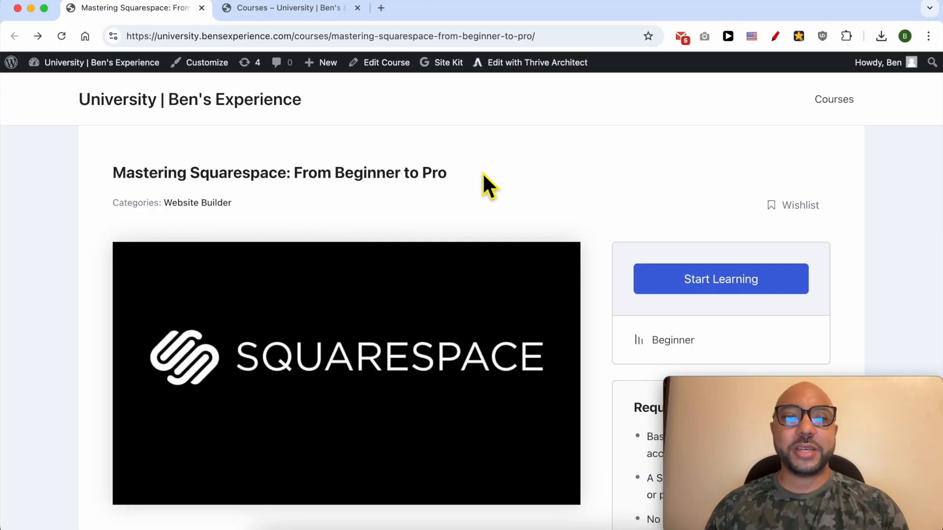
mouse_move(475, 187)
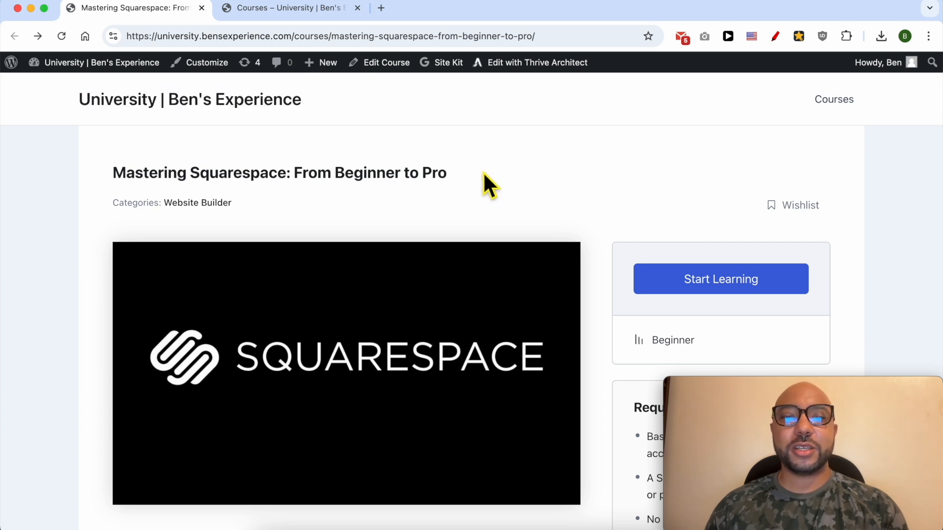
- Expand the Designing, Mobile, Maintenance and Advanced Tips sections of the Mastering Squarespace course
triple_click(279, 172)
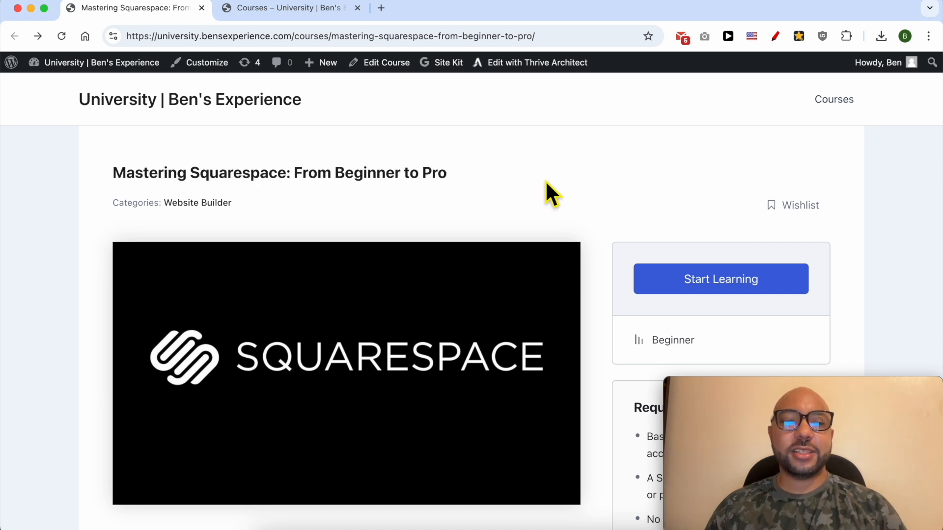
scroll(down, 3)
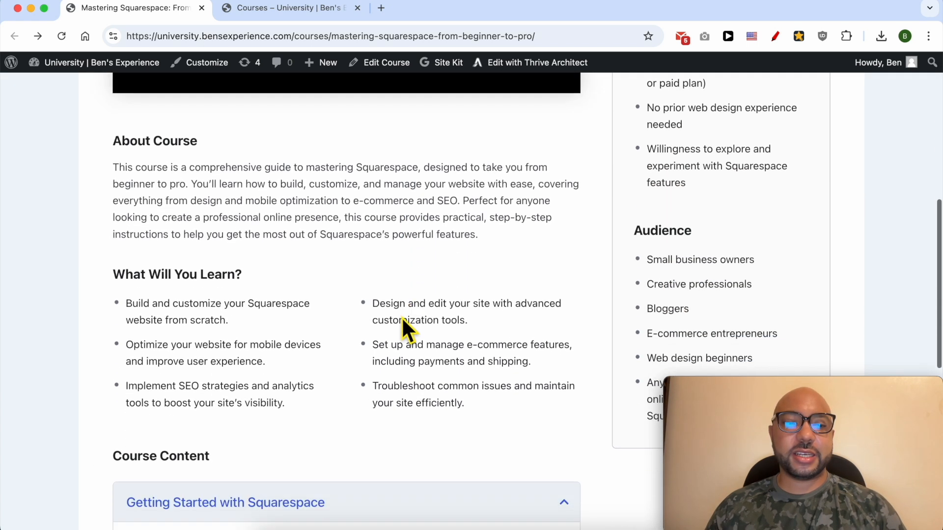
scroll(down, 3)
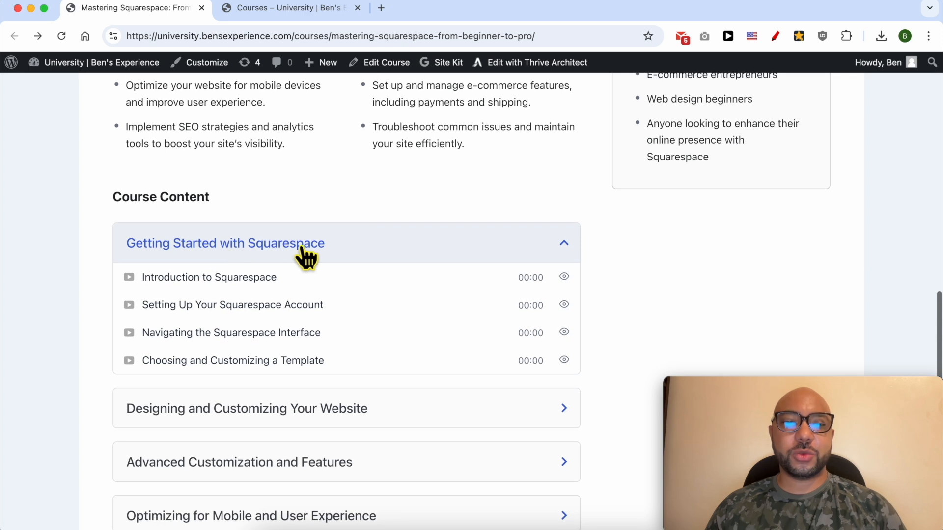
scroll(down, 3)
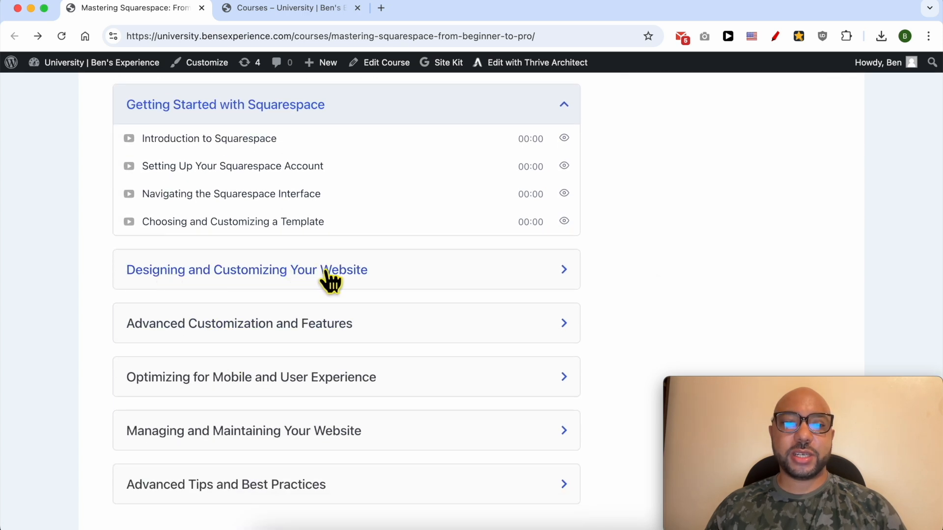
click(246, 270)
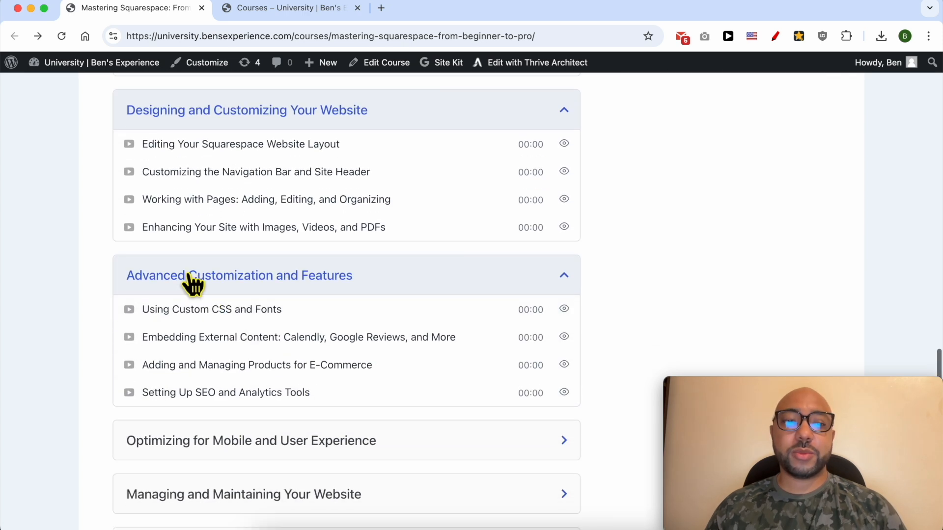
scroll(down, 3)
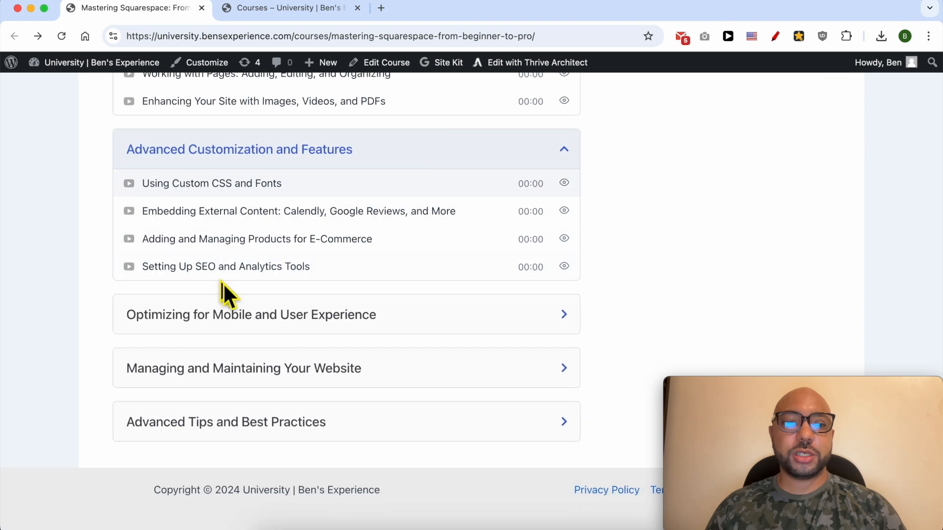
click(250, 315)
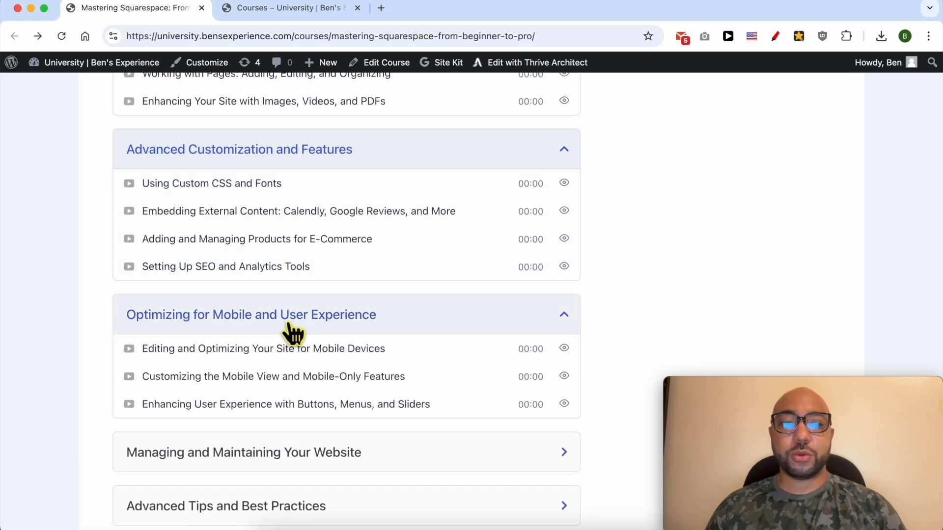
scroll(down, 3)
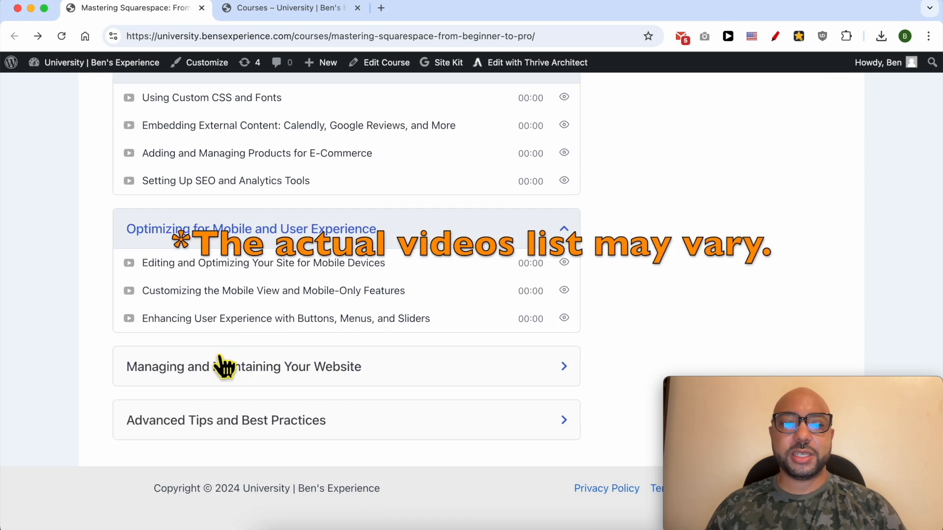
click(243, 367)
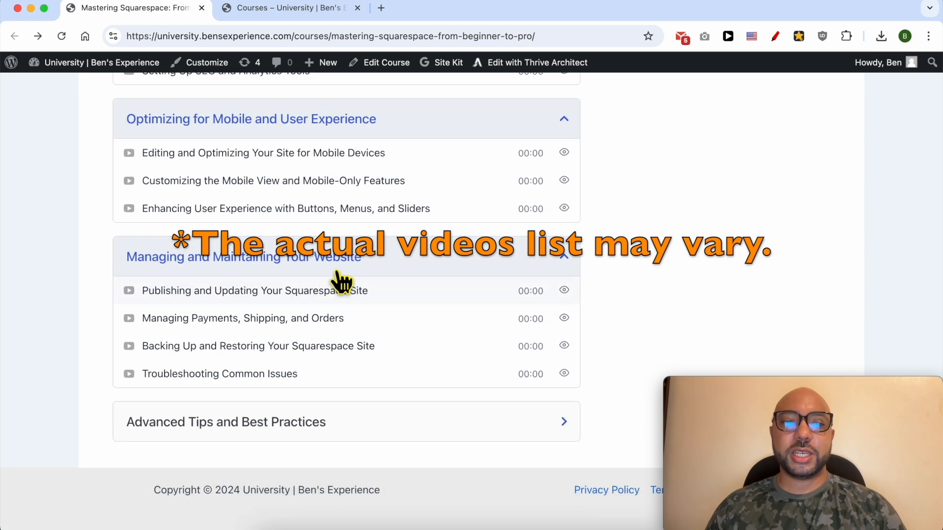
mouse_move(169, 433)
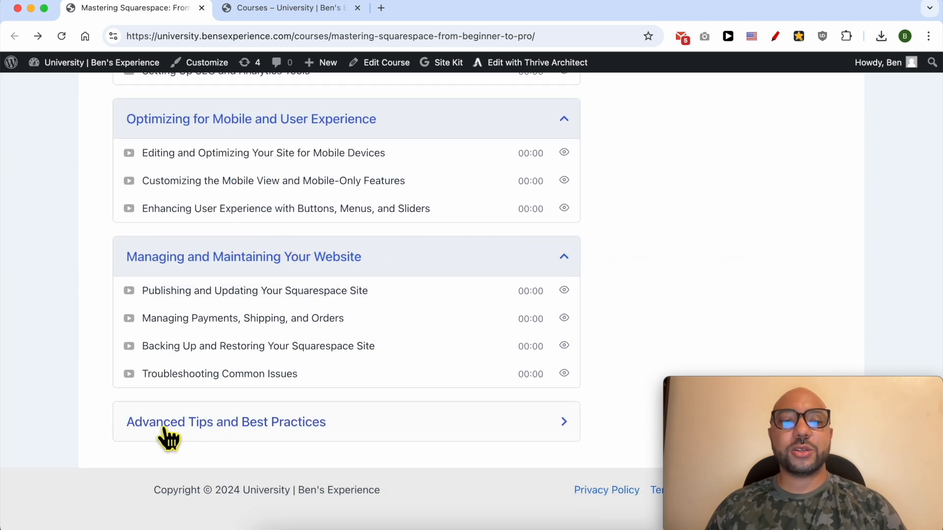
click(225, 421)
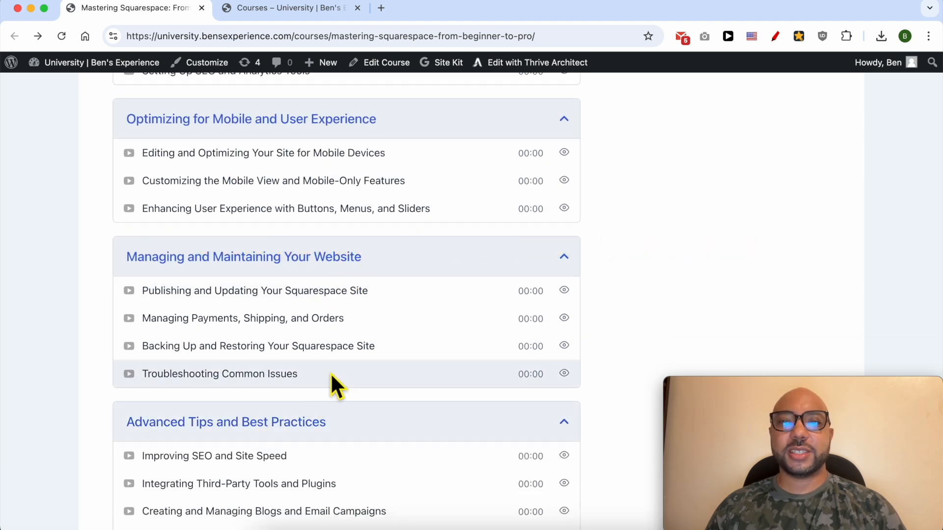
scroll(up, 3)
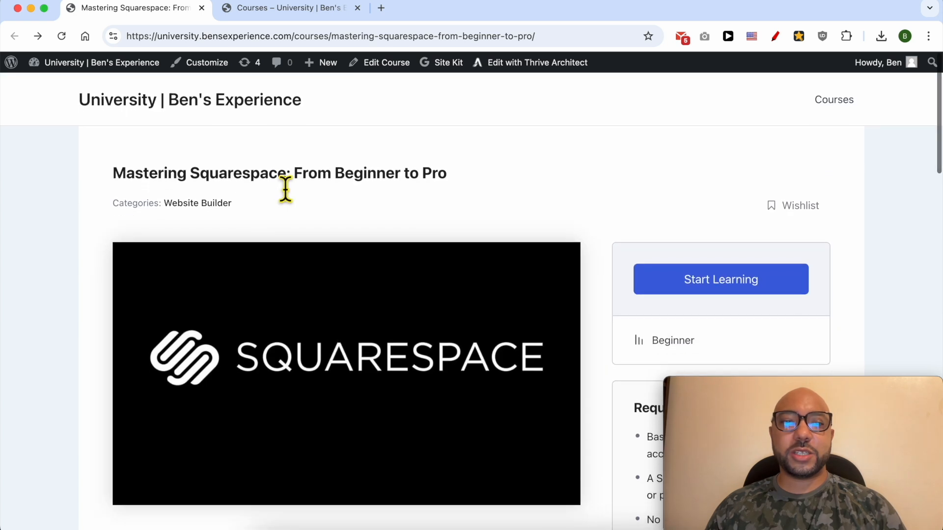
mouse_move(283, 36)
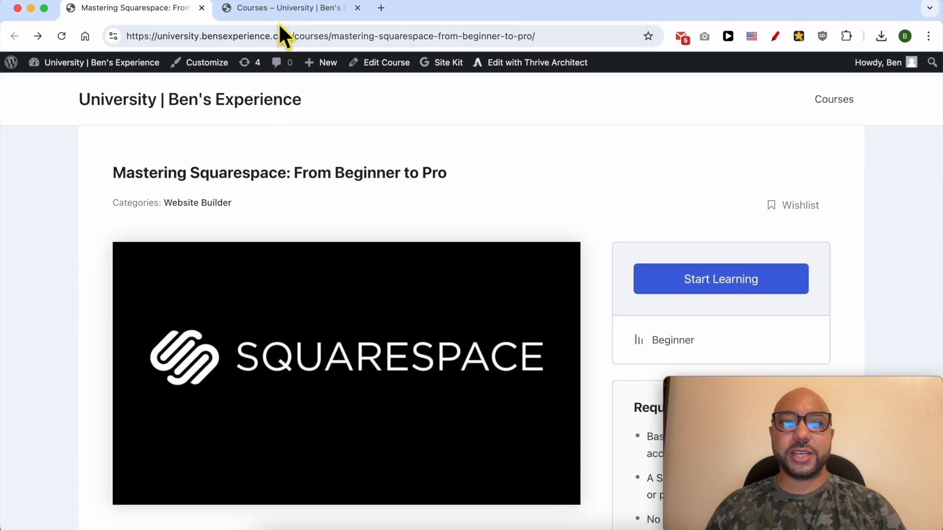
- Browse the Courses catalog tab, scrolling past Google Search Console 101 and hosting courses
click(289, 8)
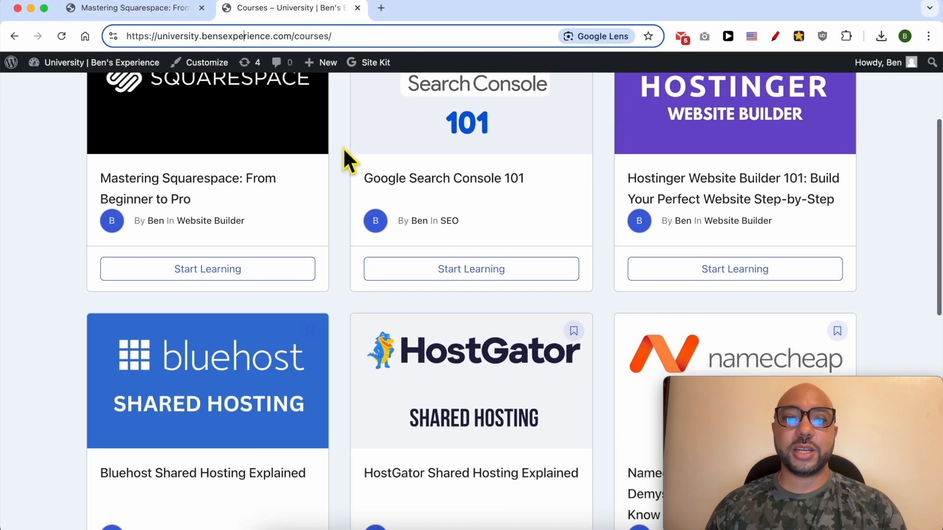
scroll(down, 3)
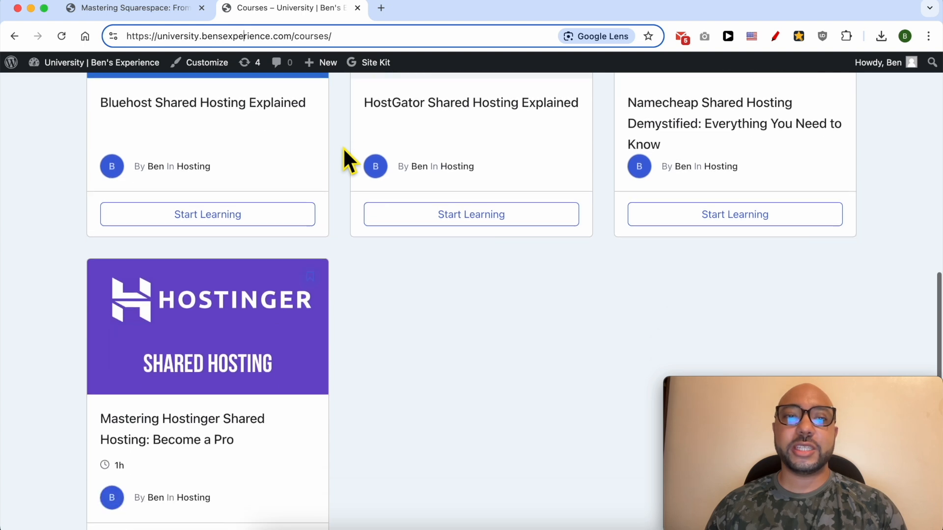
scroll(down, 3)
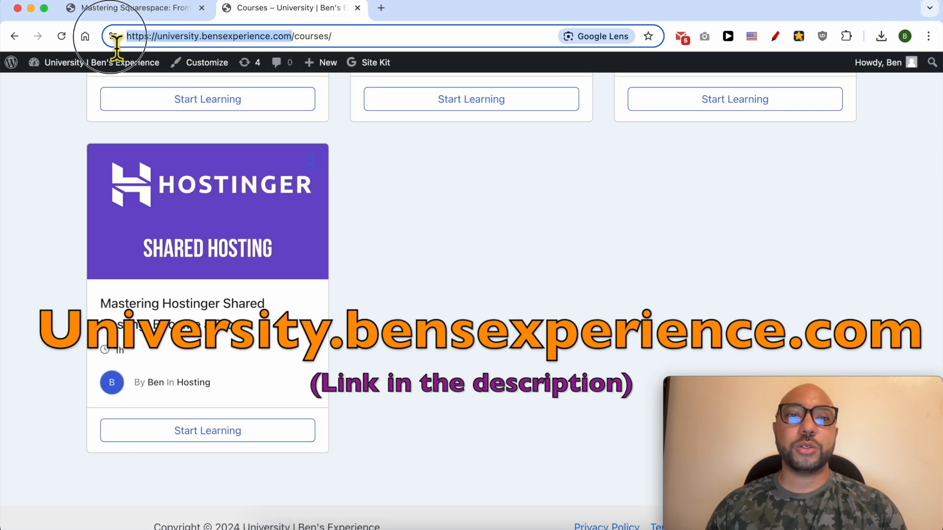
mouse_move(113, 36)
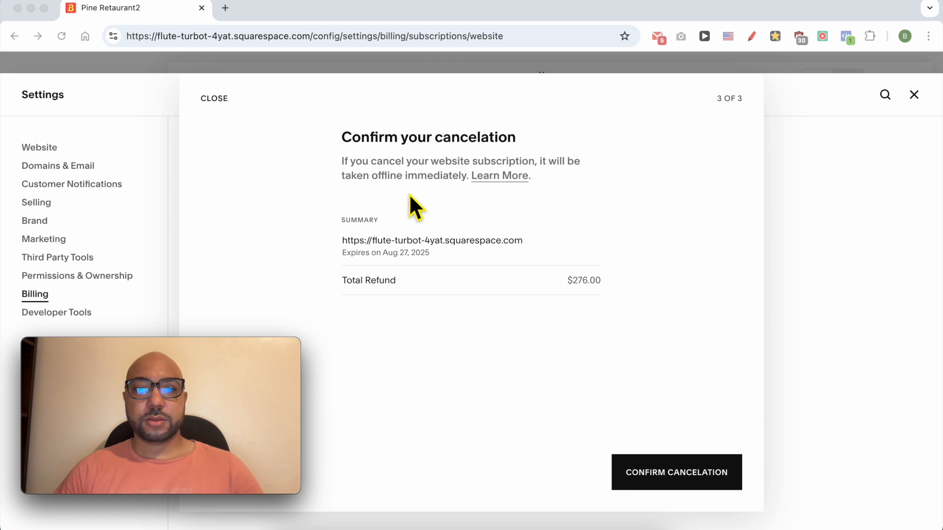
mouse_move(445, 297)
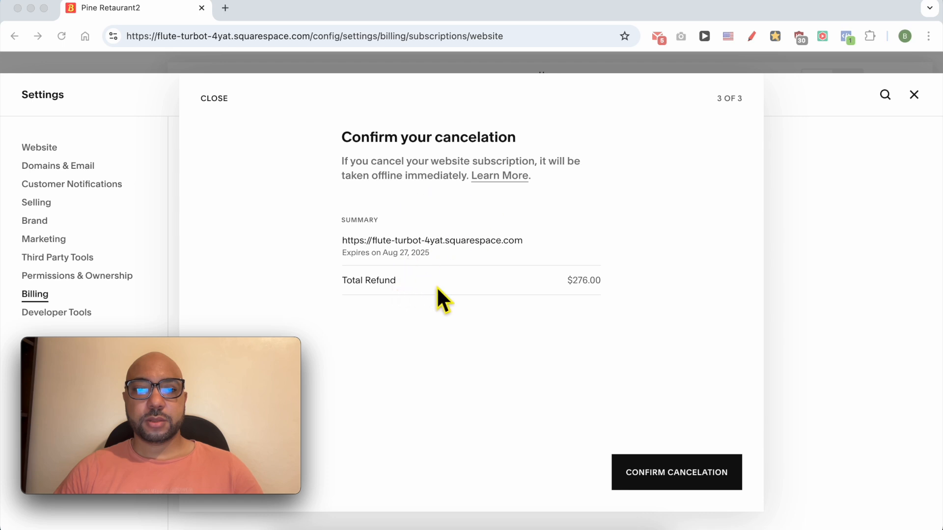
mouse_move(398, 303)
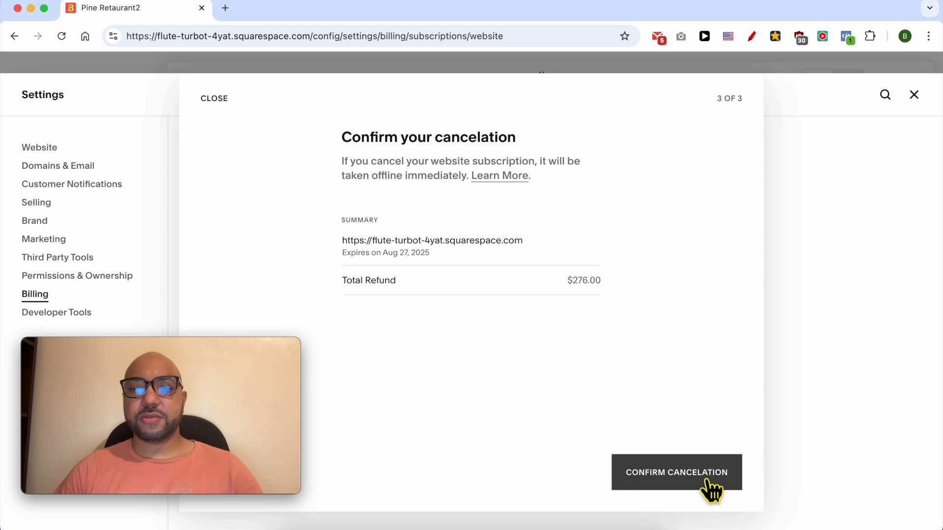
- Confirm the website subscription cancellation with its $276.00 total refund
click(676, 472)
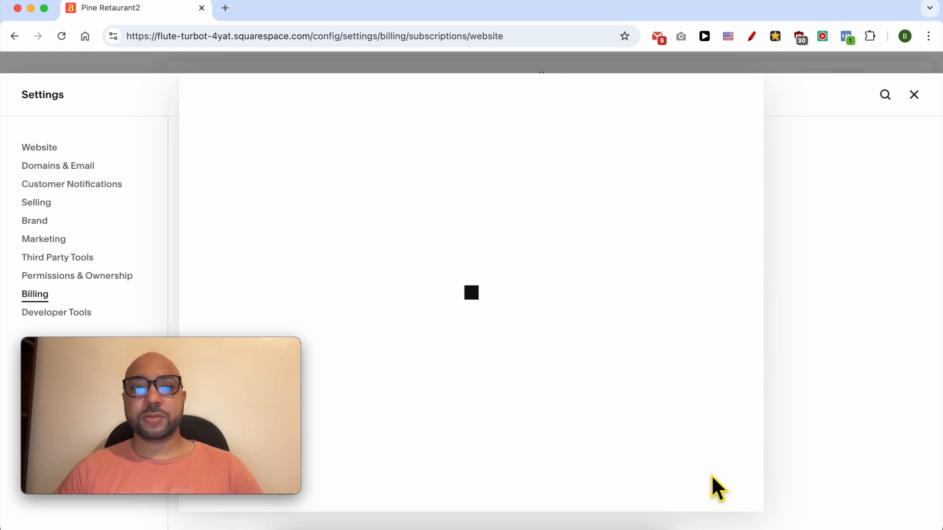